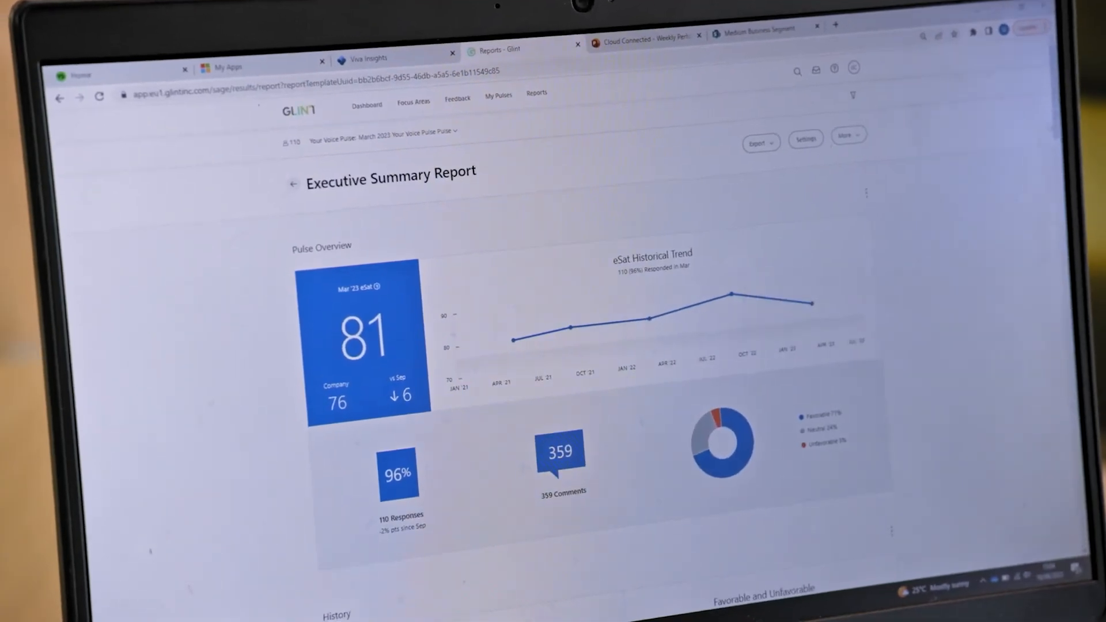
Switch from the Glint report to the Softtrader Office 2024 preview-build article
left_click(367, 59)
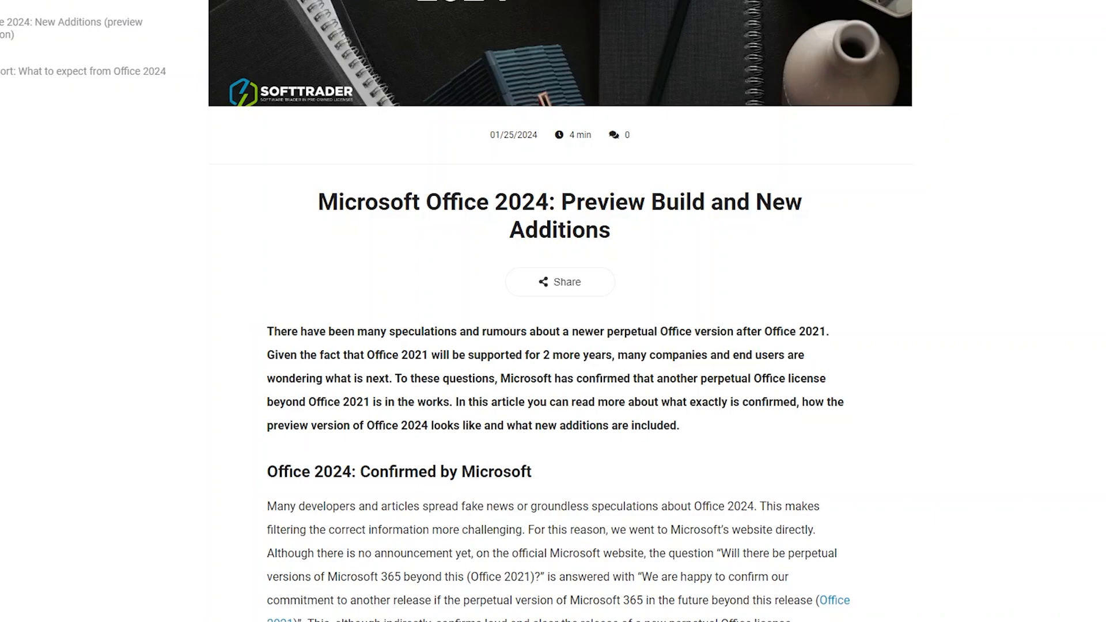
Scroll down the article toward the Microsoft business plan comparison with Office 2021 at ₹27,999
scroll("down", 3)
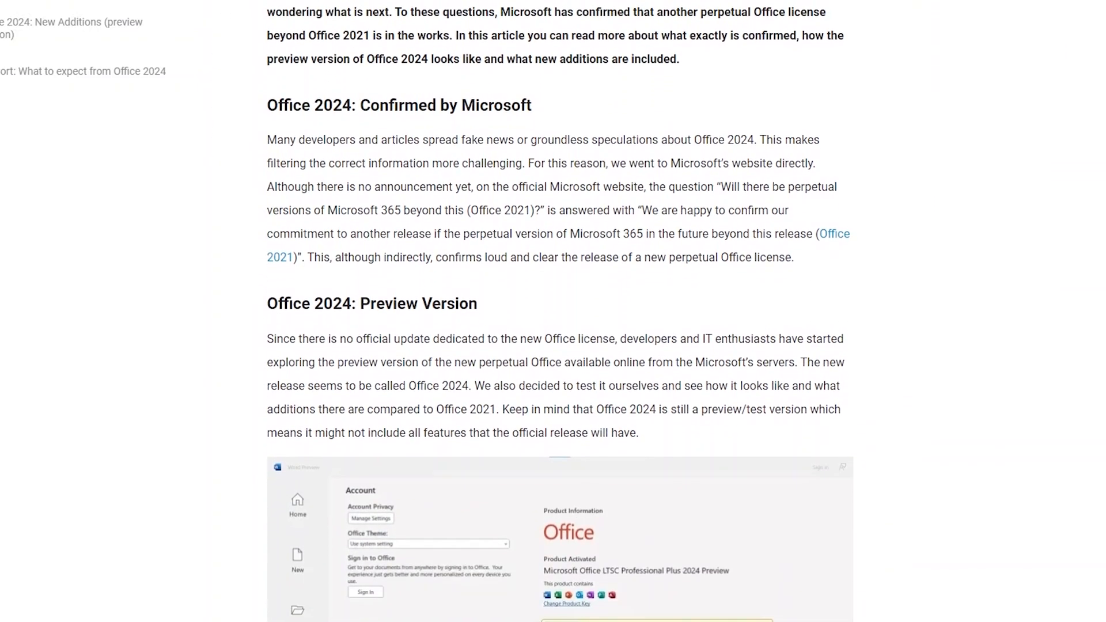
scroll("down", 3)
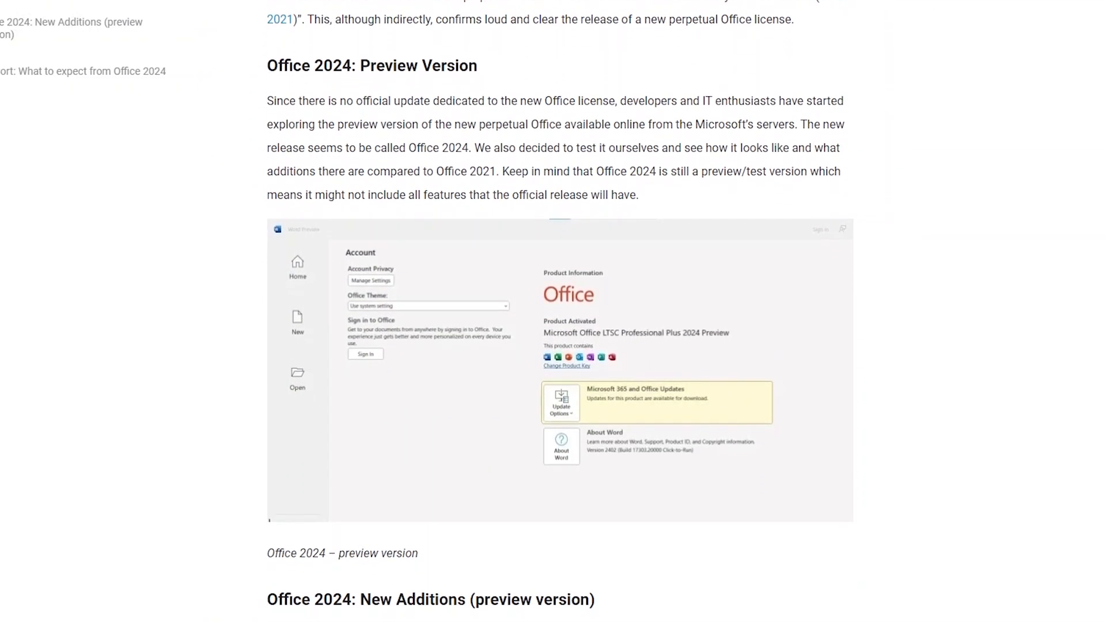
scroll("down", 3)
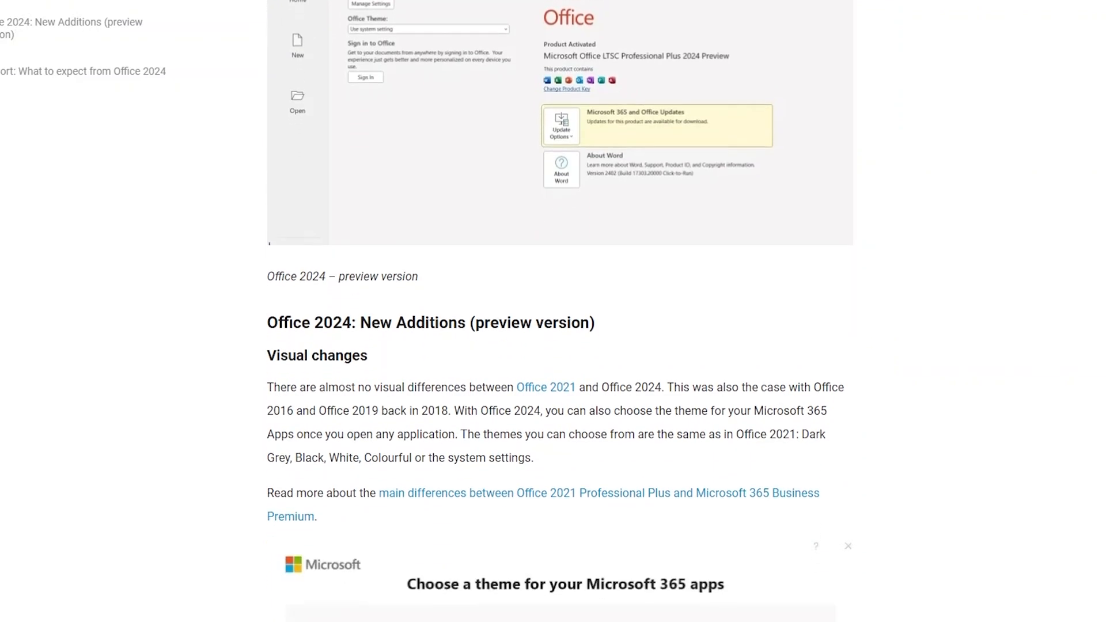
scroll("down", 3)
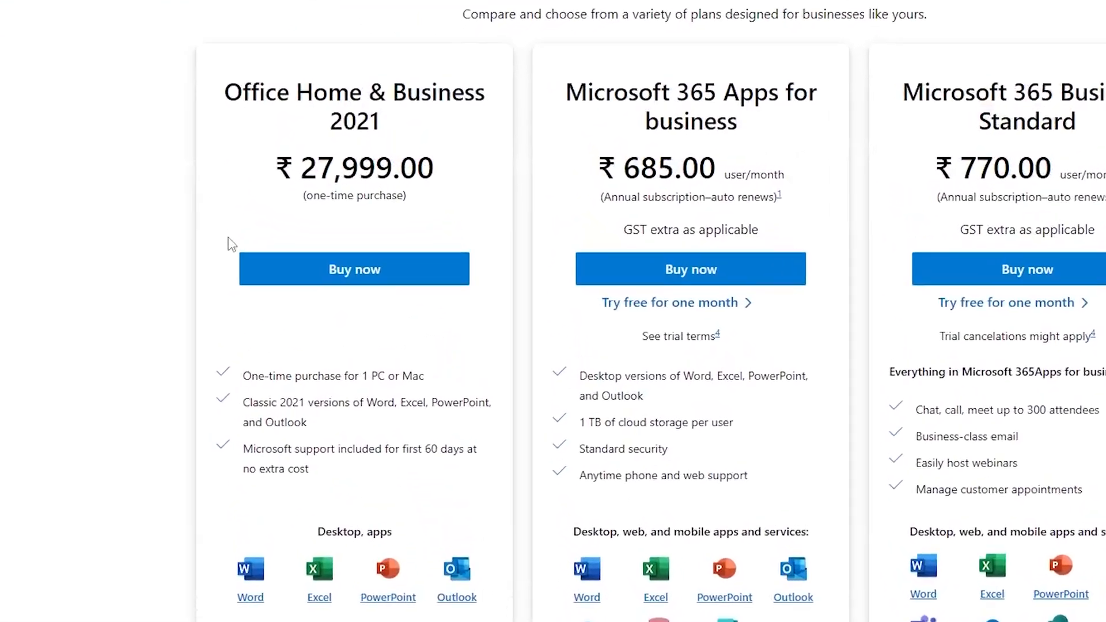
Select the one-time purchase line under Office Home & Business 2021
double_click(322, 389)
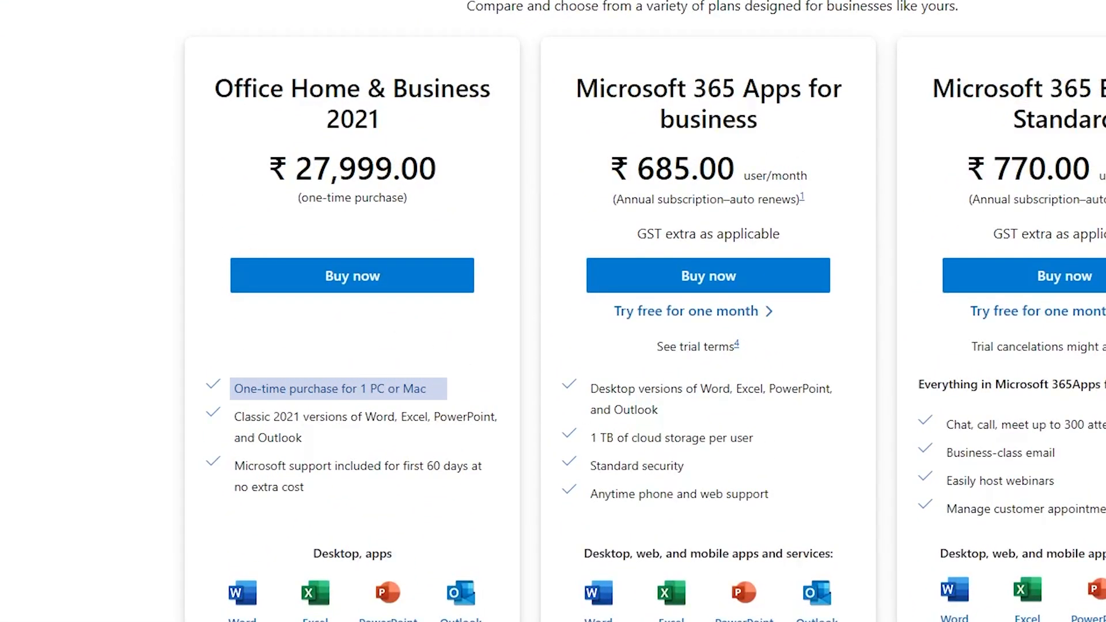
mouse_move(492, 146)
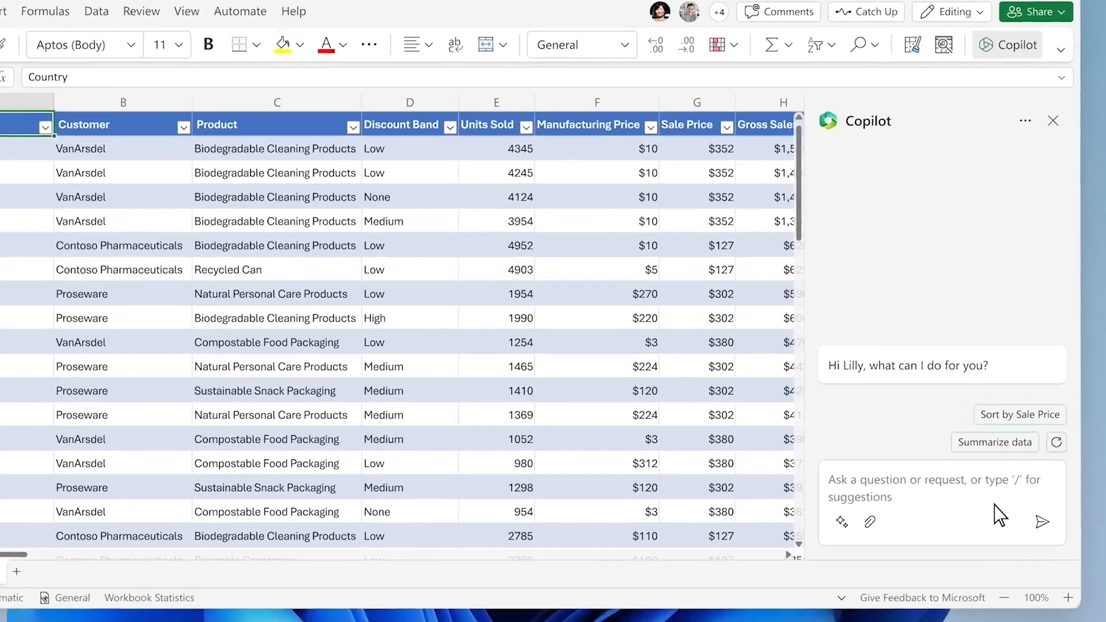
Ask Copilot to analyze this quarter's business results and accept the Proseware sales breakdown sheet
type("Analyze this quarter's business results and summarize th")
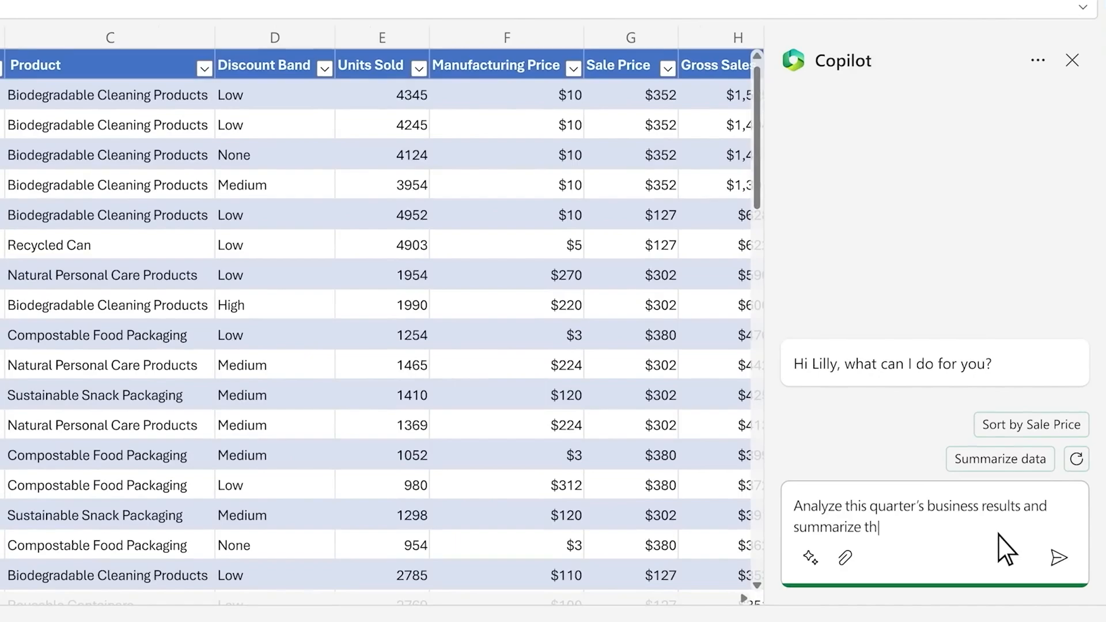
left_click(1057, 558)
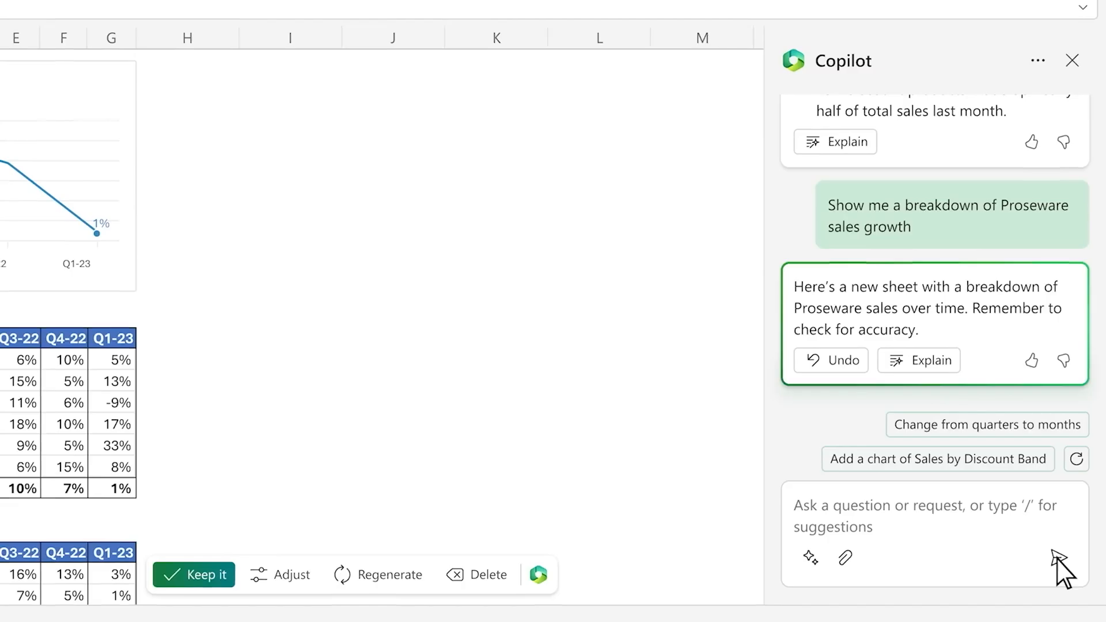
left_click(193, 574)
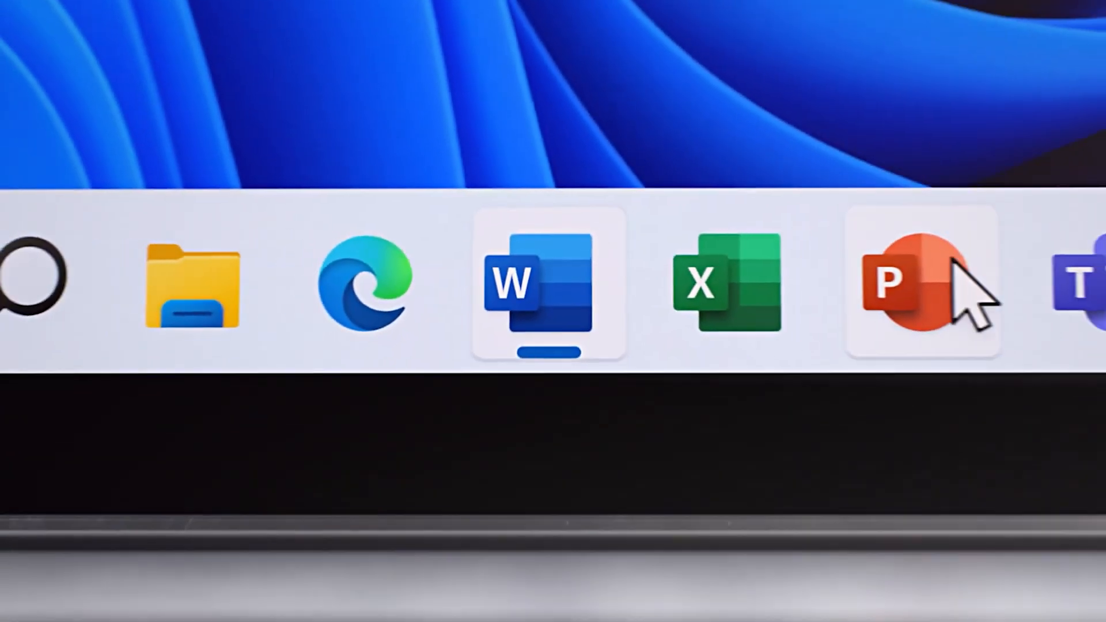
Return from the Windows taskbar to the Softtrader Office 2024 article
left_click(920, 288)
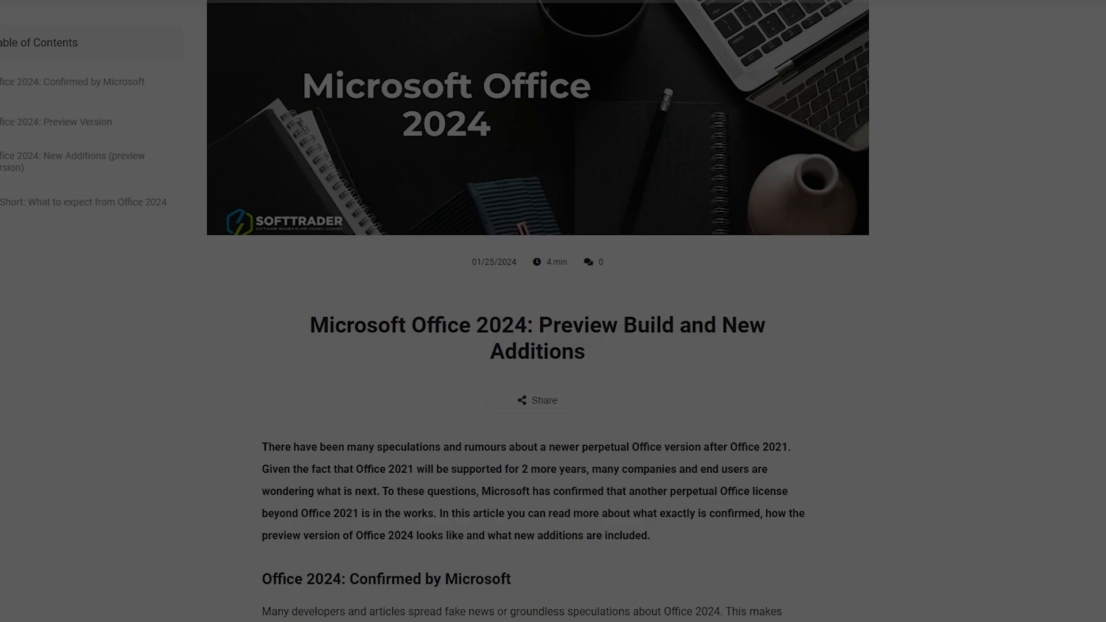
Scroll down the Office 2024 article toward the Windows 365 Cloud PC promo
scroll("down", 3)
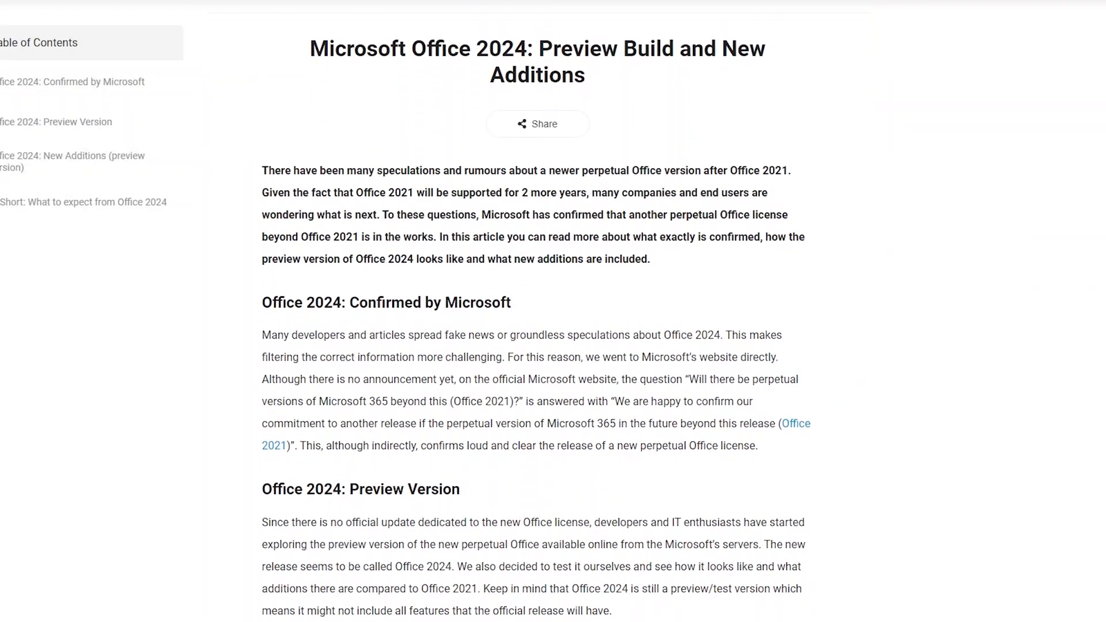
scroll("down", 3)
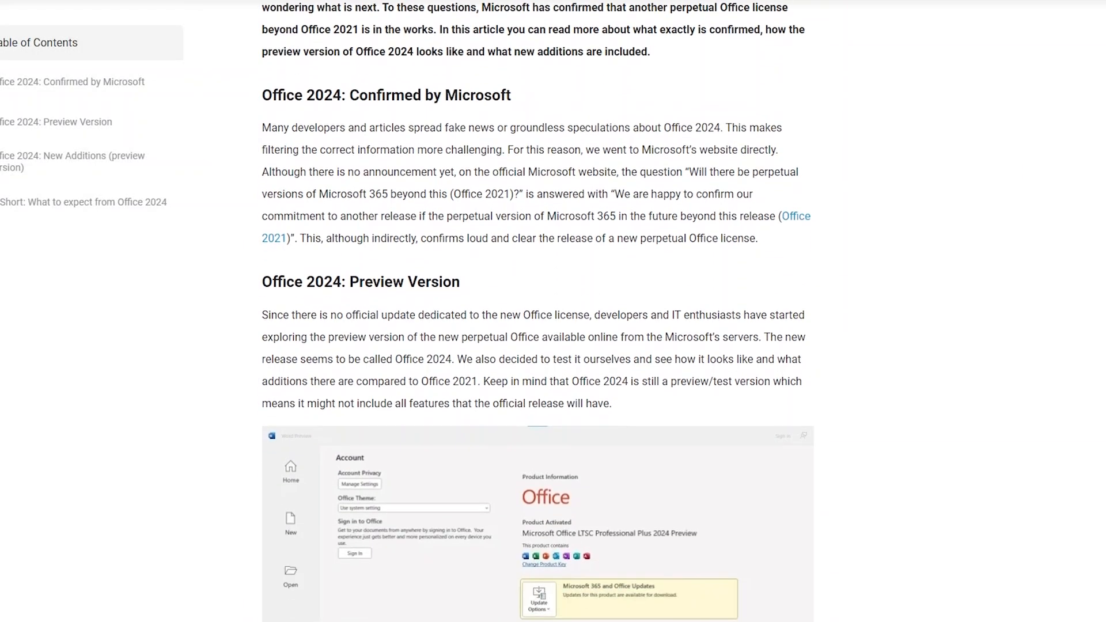
scroll("down", 3)
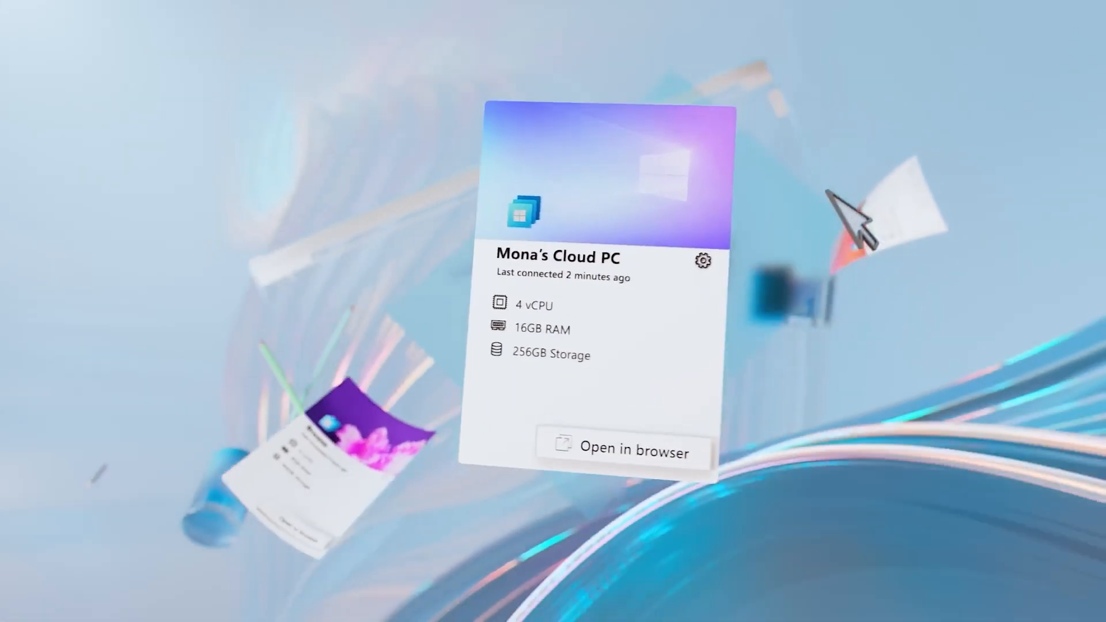
Open Mona's Cloud PC in the browser and scroll the Microsoft 365 home page to Quick access
left_click(620, 451)
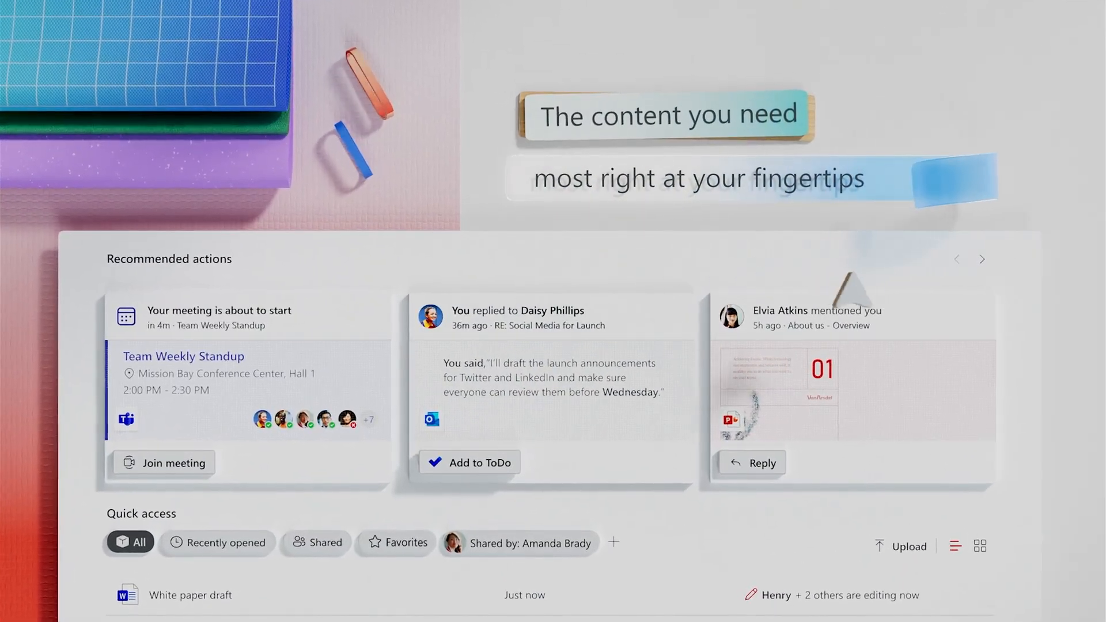
scroll("down", 3)
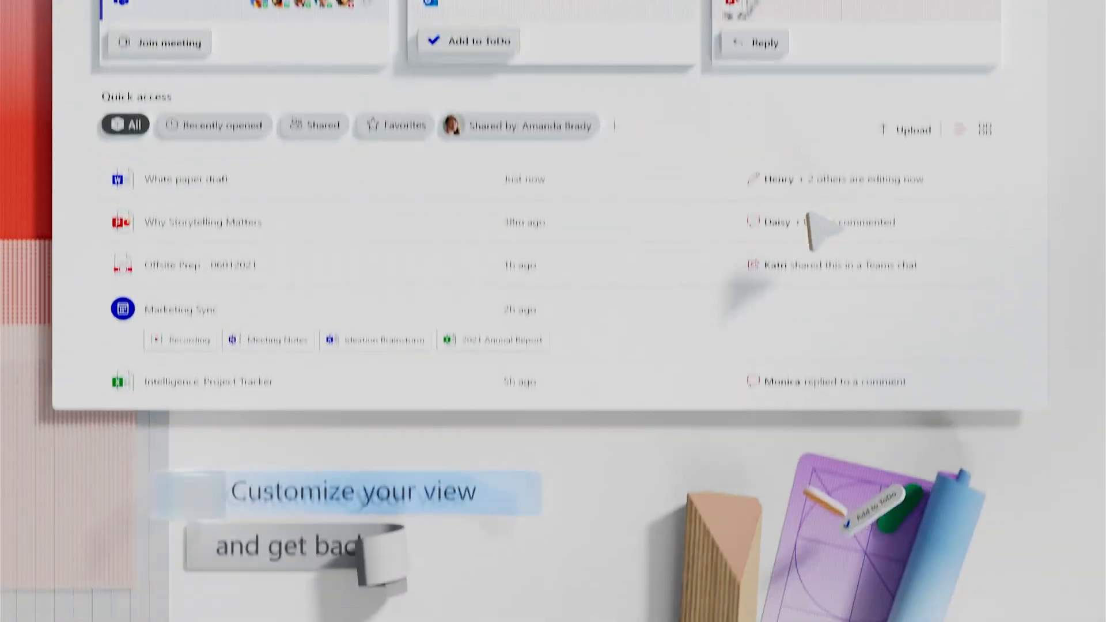